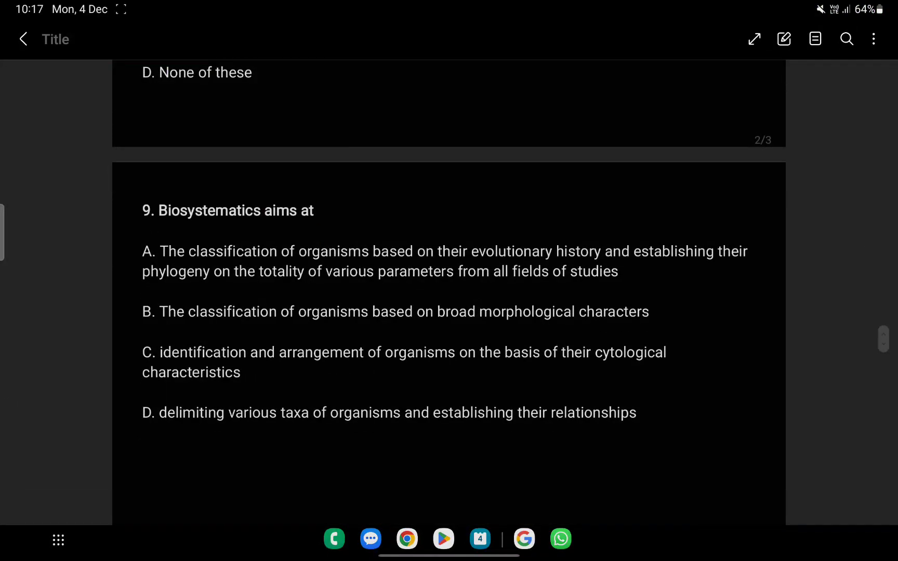
# Step: Underline 'Nomenclature', 'certain universal rules' and option A's biological/genus name phrases in red
pyautogui.scroll(-3)
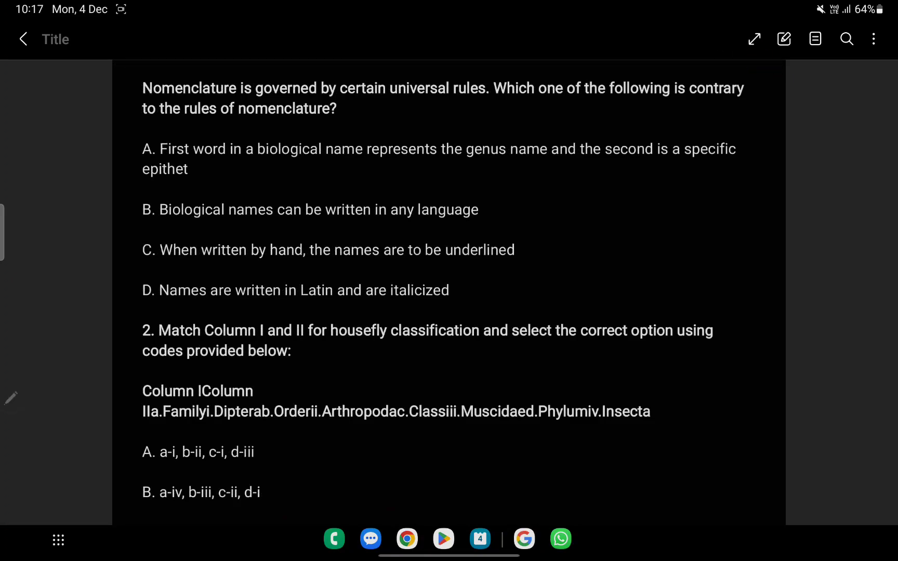
pyautogui.moveTo(142, 103); pyautogui.dragTo(198, 102)
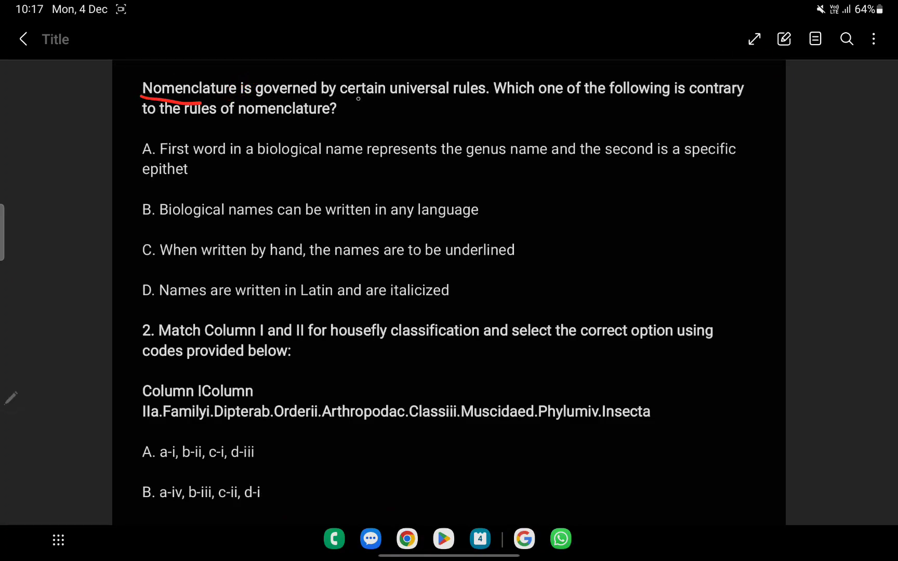
pyautogui.moveTo(349, 102); pyautogui.dragTo(473, 99)
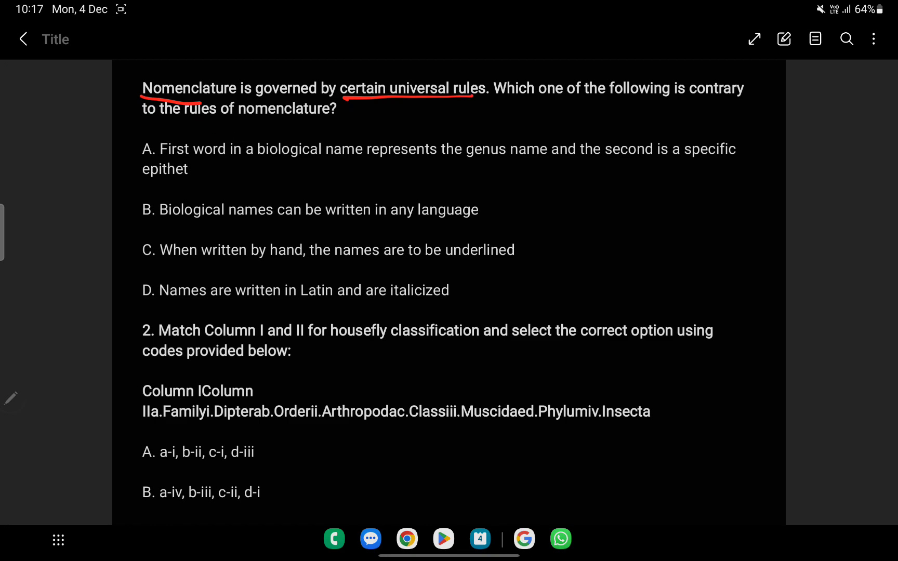
pyautogui.moveTo(261, 163); pyautogui.dragTo(349, 163)
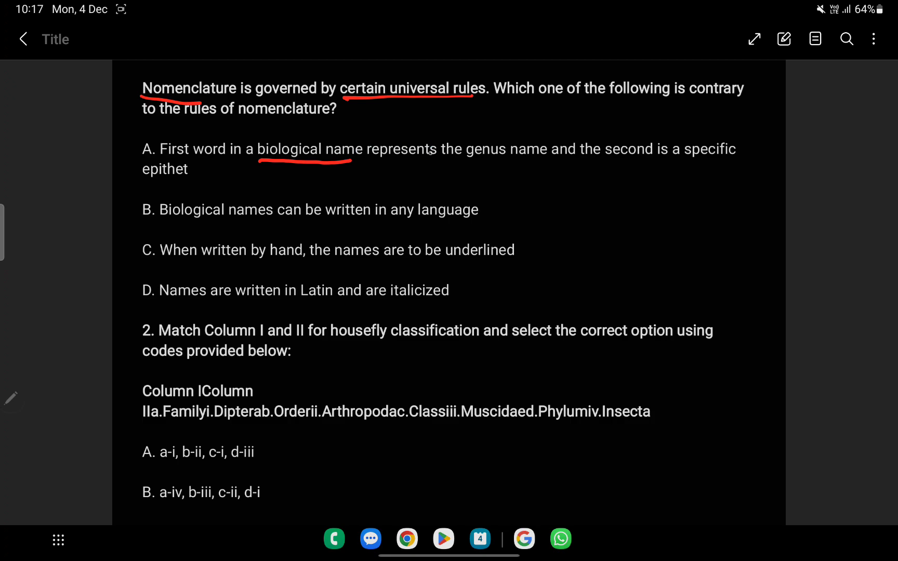
pyautogui.moveTo(464, 155); pyautogui.dragTo(727, 158)
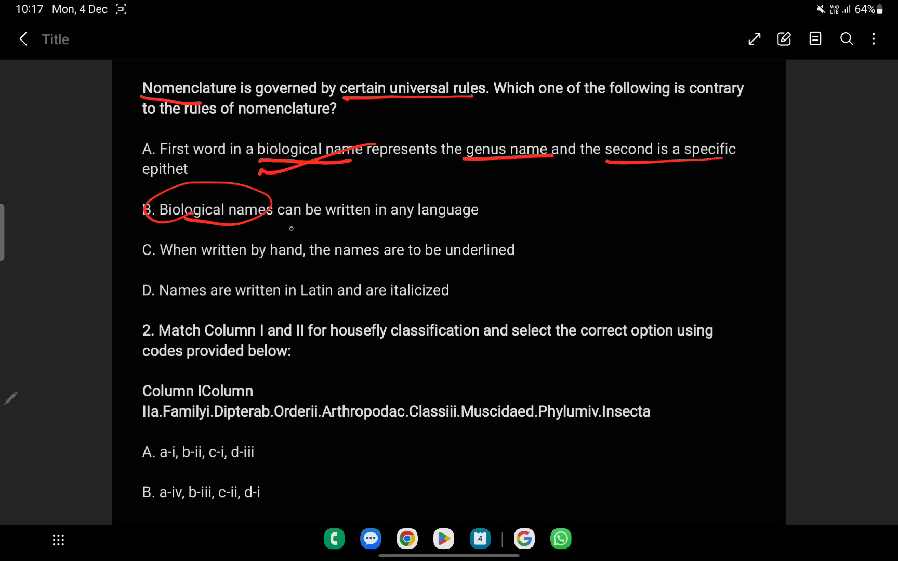
# Step: Circle option B in red as the answer to question 1
pyautogui.moveTo(172, 263); pyautogui.dragTo(274, 263)
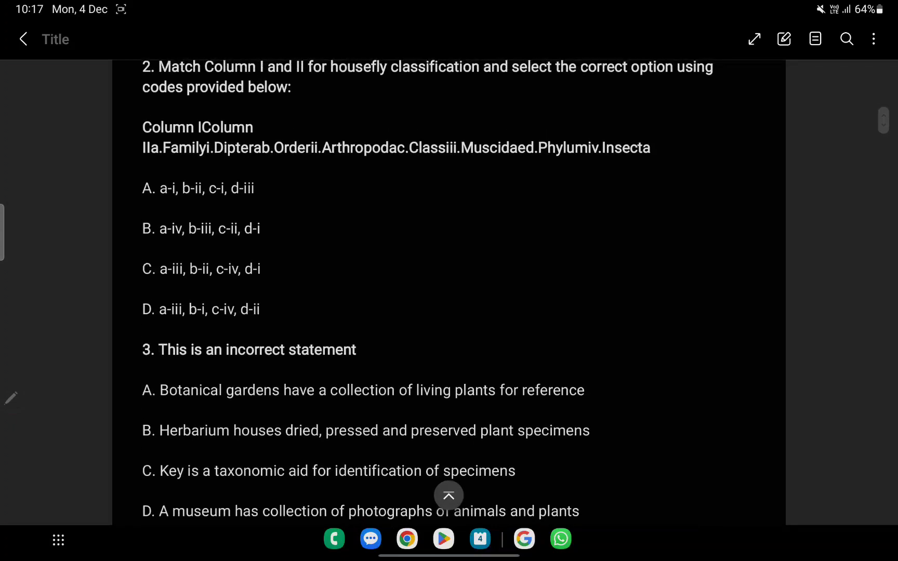
# Step: Split question 2's Column I/Column II text into aligned lists, sketch matching lines, then undo the pen strokes
pyautogui.scroll(-3)
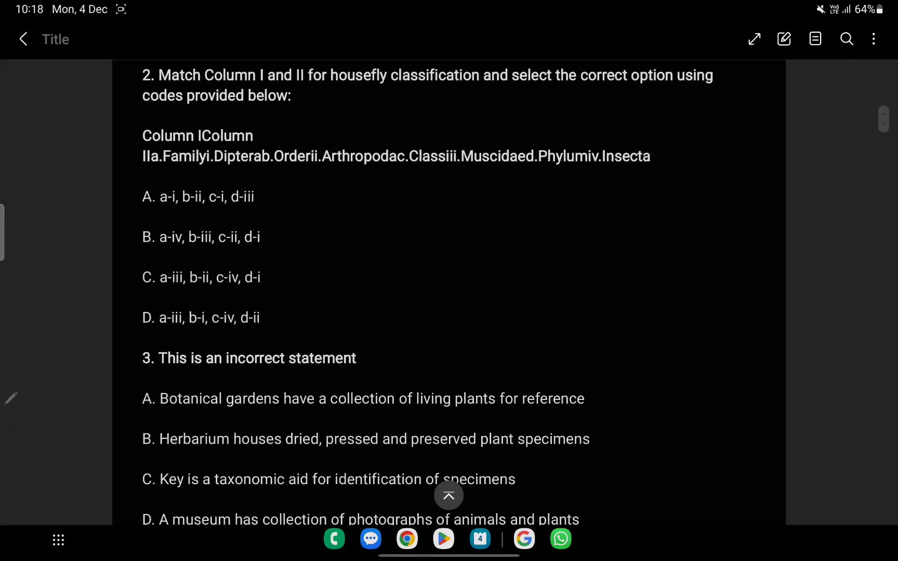
pyautogui.moveTo(284, 354); pyautogui.dragTo(321, 344)
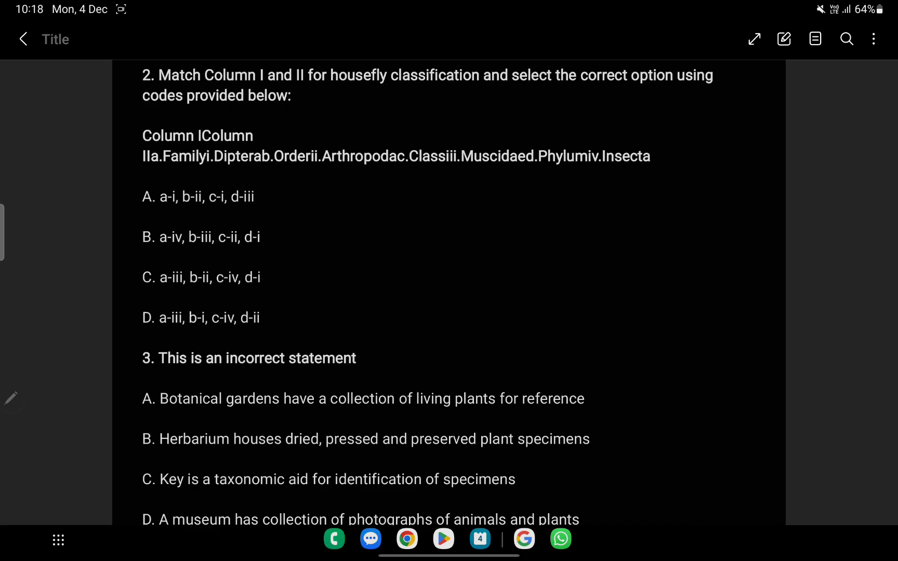
pyautogui.moveTo(454, 227); pyautogui.dragTo(646, 205)
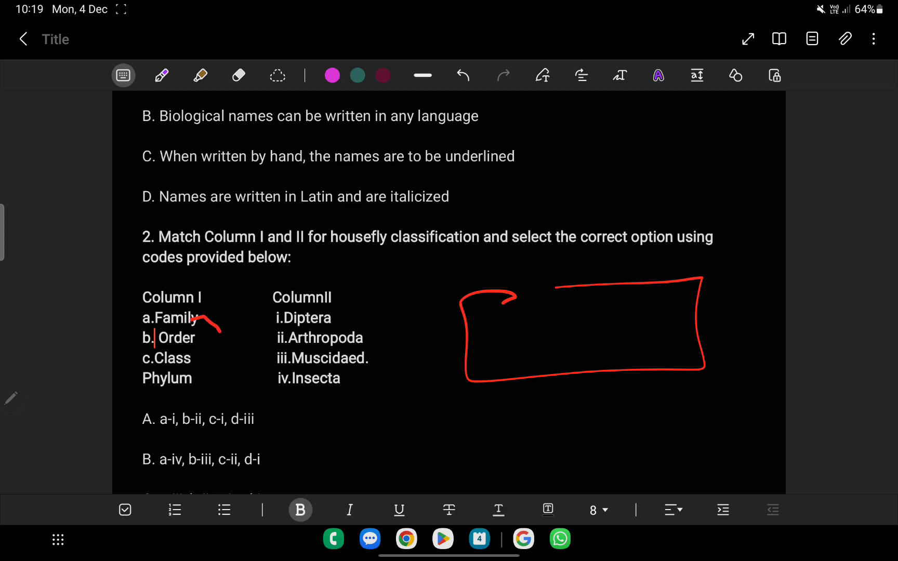
pyautogui.moveTo(212, 321); pyautogui.dragTo(240, 356)
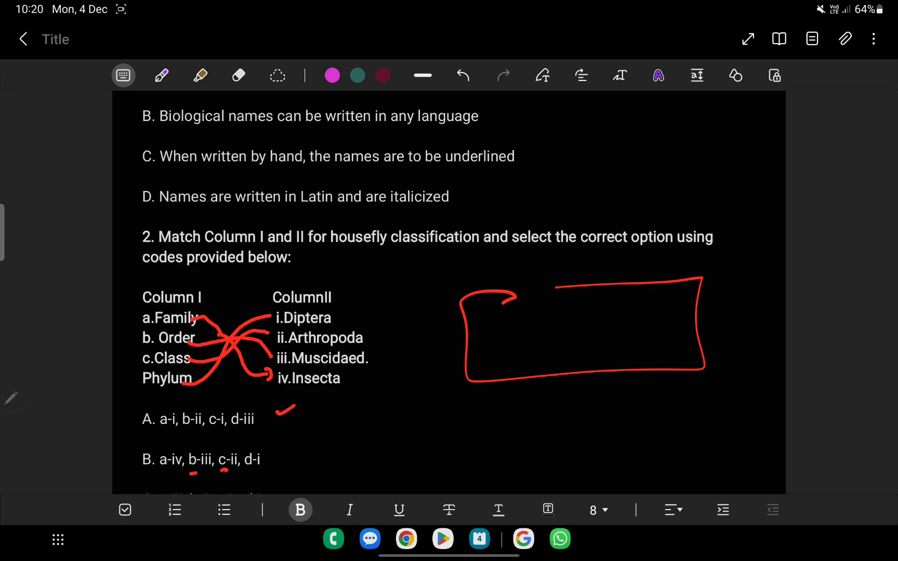
pyautogui.click(462, 75)
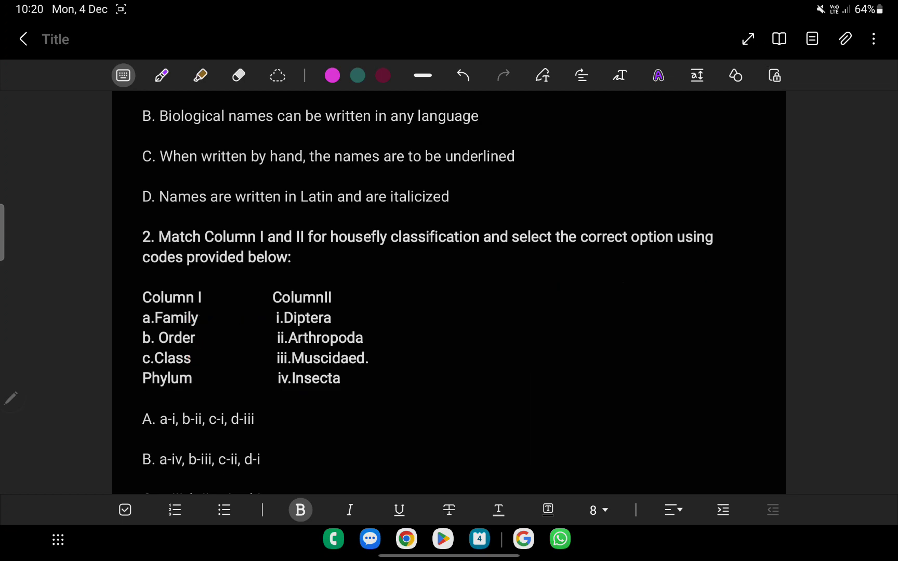
# Step: Underline 'incorrect statement' and option A's 'collection of living plants for reference' in red
pyautogui.scroll(-3)
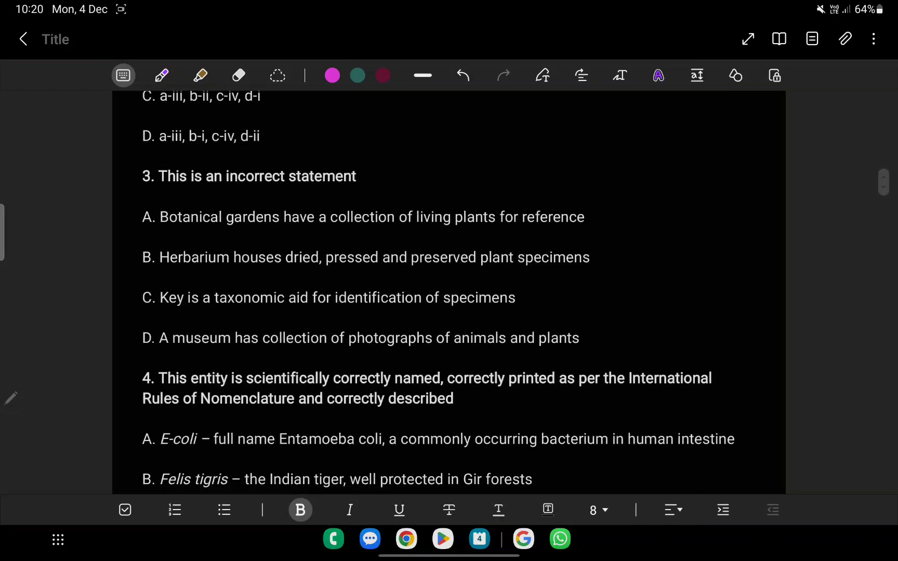
pyautogui.moveTo(238, 189); pyautogui.dragTo(261, 182)
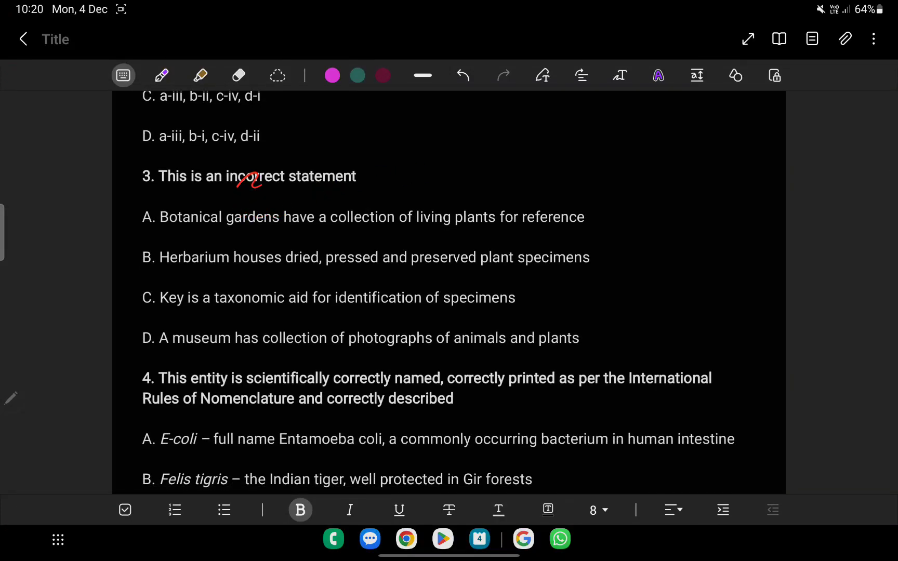
pyautogui.moveTo(229, 186); pyautogui.dragTo(398, 171)
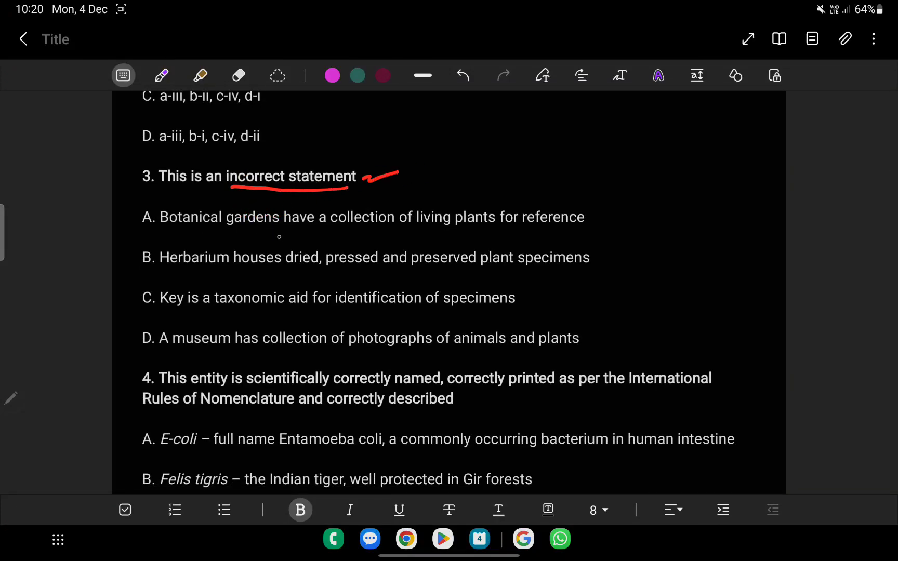
pyautogui.moveTo(335, 229); pyautogui.dragTo(568, 228)
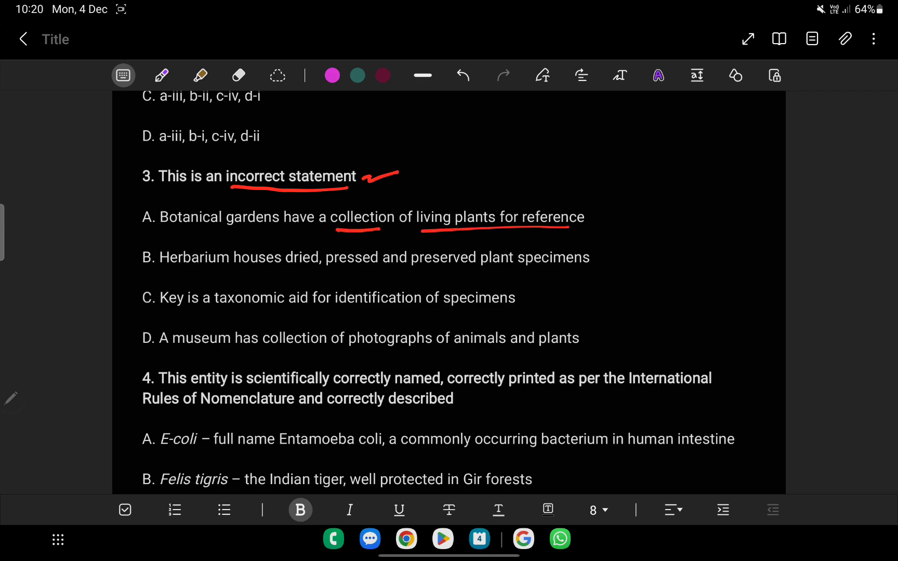
# Step: Underline option B's dried, pressed and preserved specimens phrases and circle option D as the answer
pyautogui.moveTo(206, 274); pyautogui.dragTo(369, 273)
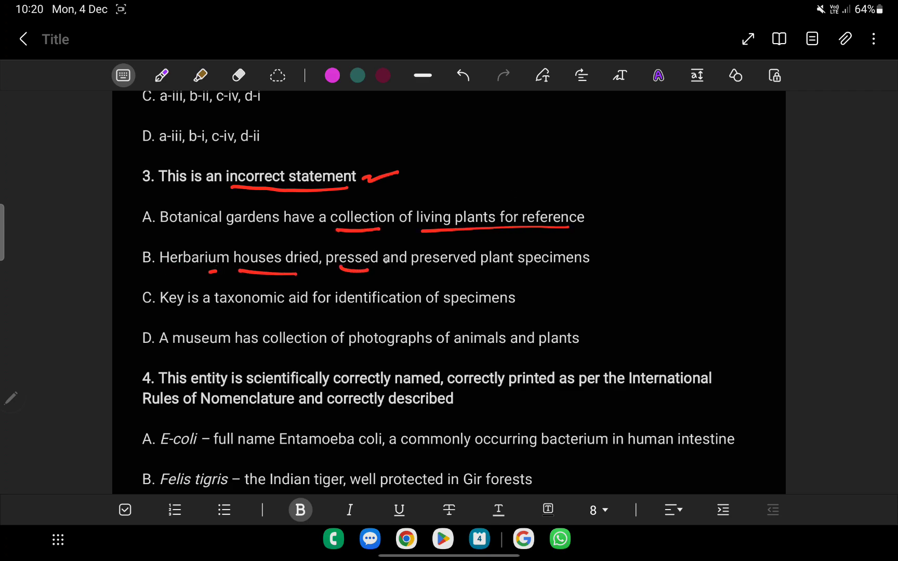
pyautogui.moveTo(424, 270); pyautogui.dragTo(553, 266)
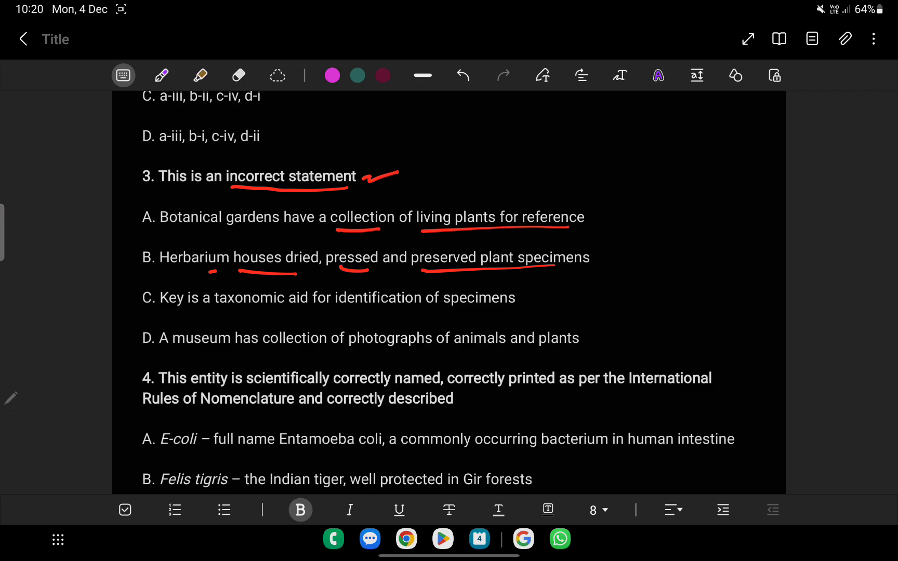
pyautogui.moveTo(134, 330); pyautogui.dragTo(154, 325)
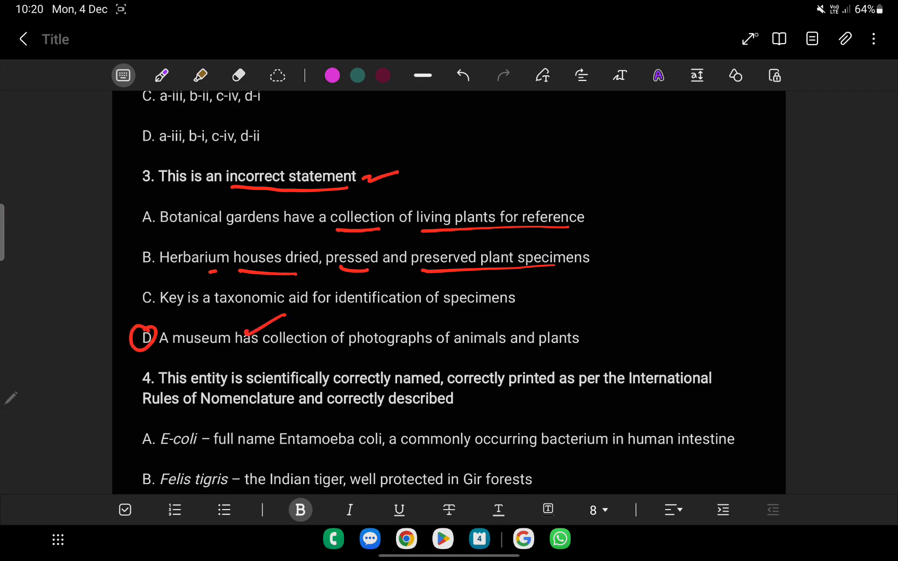
pyautogui.scroll(-3)
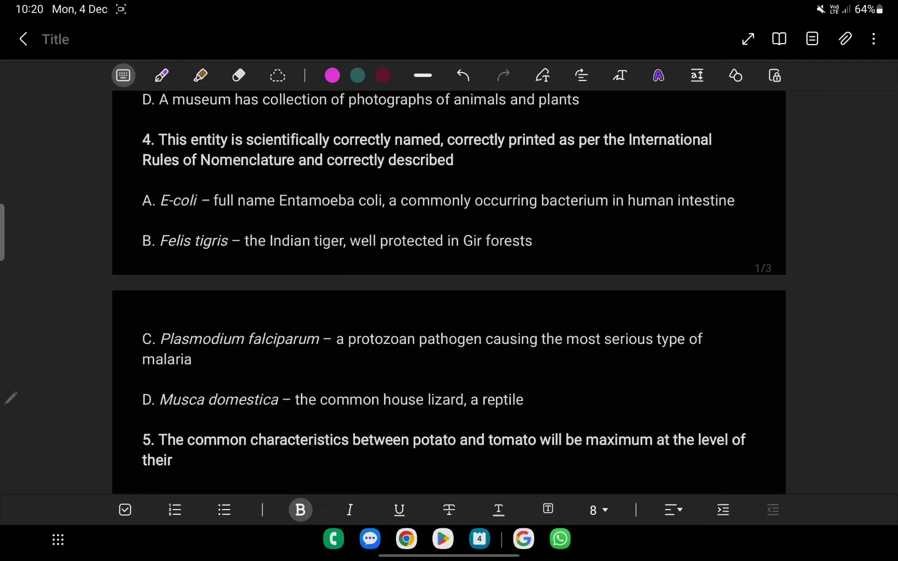
# Step: Underline 'scientifically correctly named' in question 4 and circle the E-coli option
pyautogui.moveTo(252, 147); pyautogui.dragTo(275, 132)
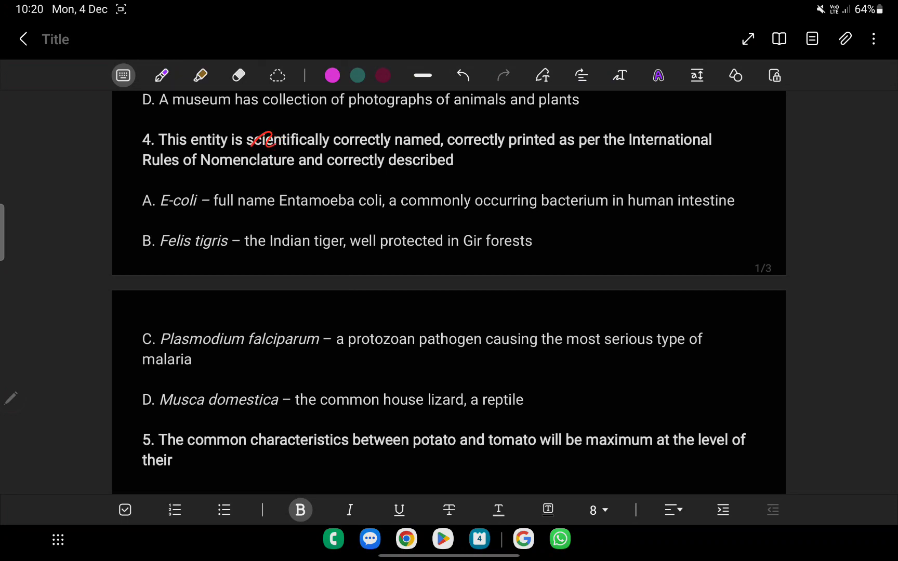
pyautogui.moveTo(246, 149); pyautogui.dragTo(489, 150)
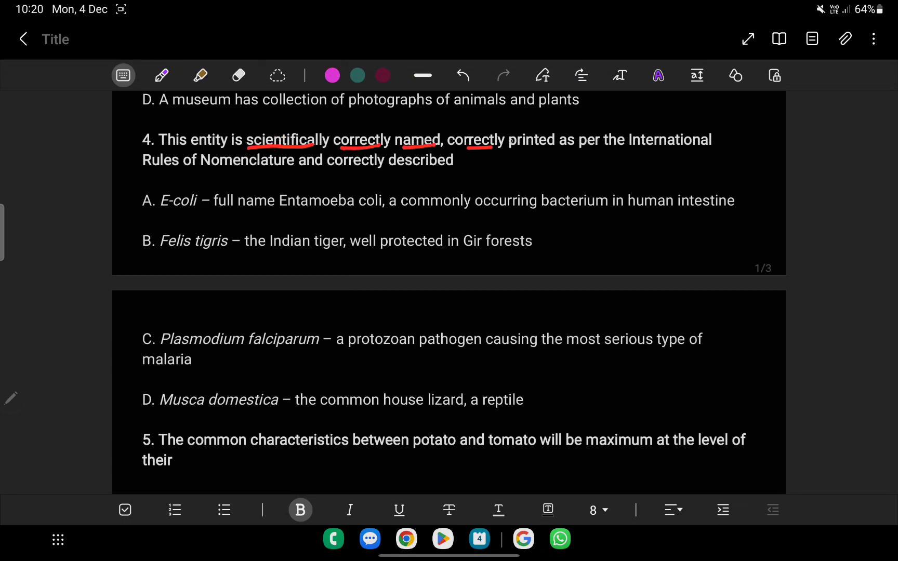
pyautogui.moveTo(504, 151); pyautogui.dragTo(675, 147)
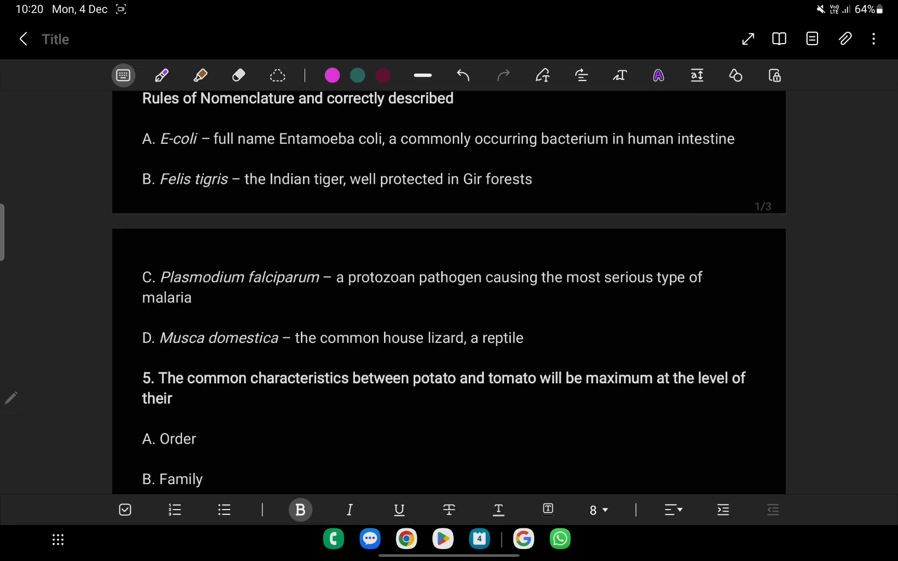
pyautogui.moveTo(167, 138); pyautogui.dragTo(330, 129)
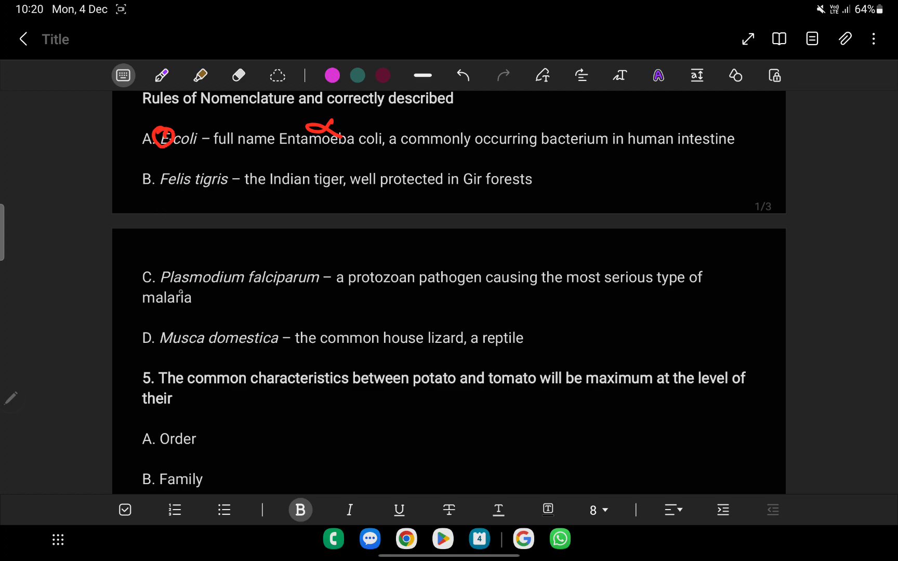
# Step: Underline option C's key words and tick Plasmodium falciparum as the correct answer
pyautogui.moveTo(174, 290); pyautogui.dragTo(682, 289)
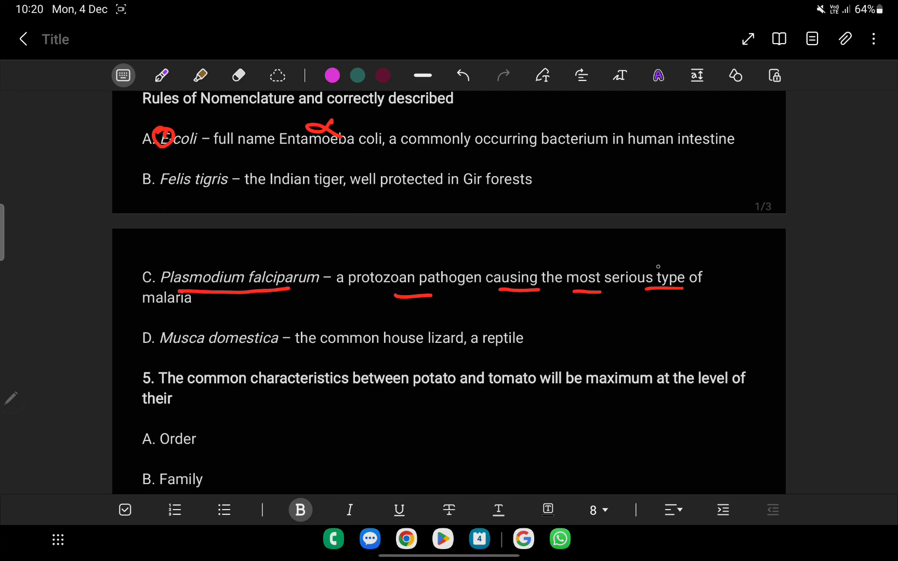
pyautogui.moveTo(198, 295); pyautogui.dragTo(221, 310)
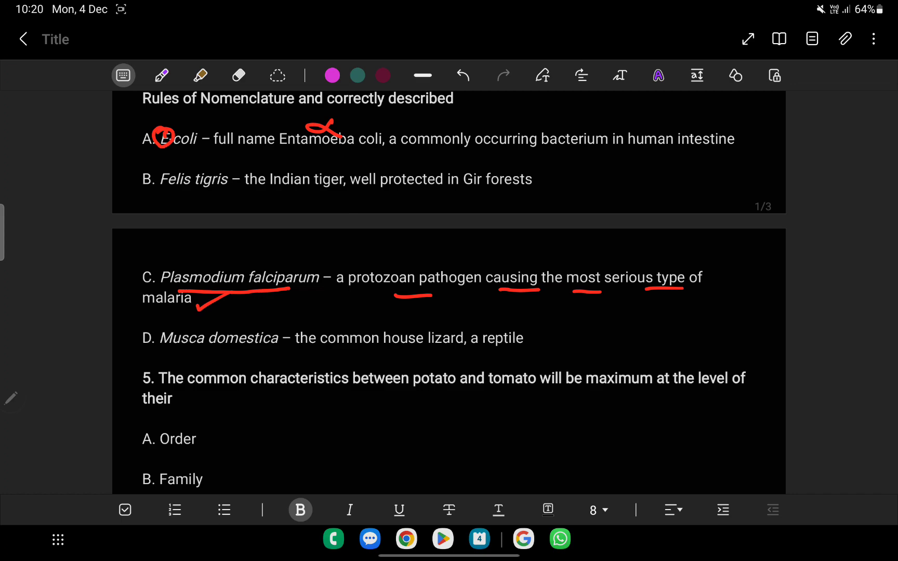
pyautogui.scroll(-3)
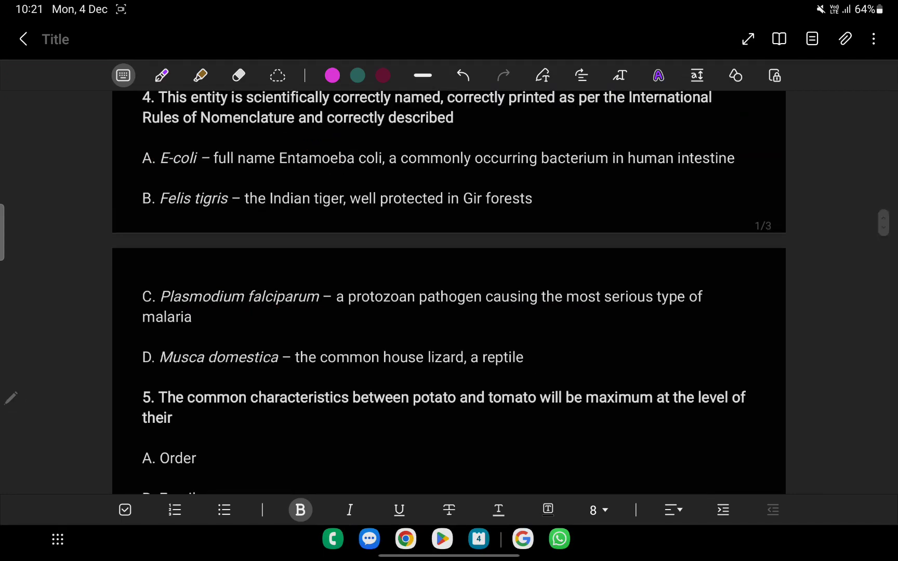
pyautogui.moveTo(166, 163); pyautogui.dragTo(183, 155)
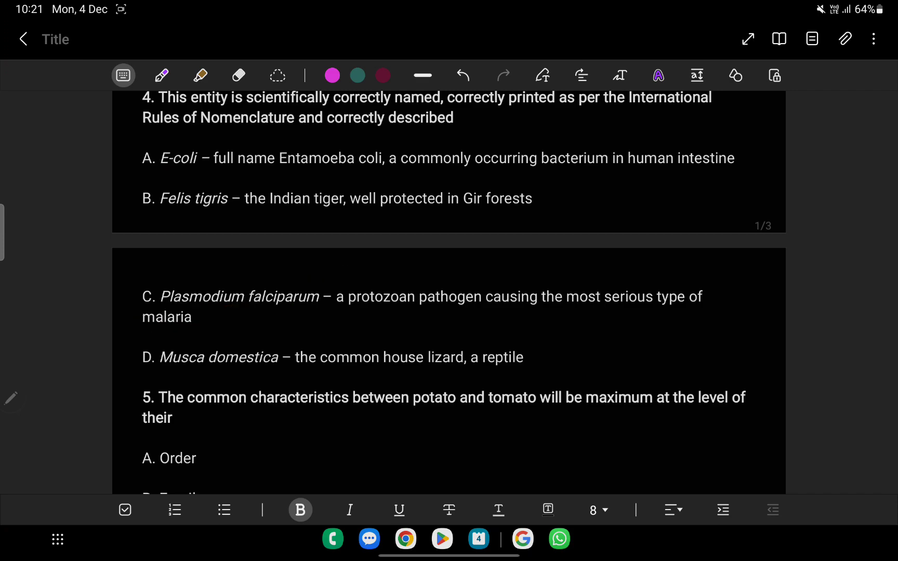
# Step: Swipe past questions 5 and 6 until question 7 on page 2 is showing
pyautogui.scroll(-3)
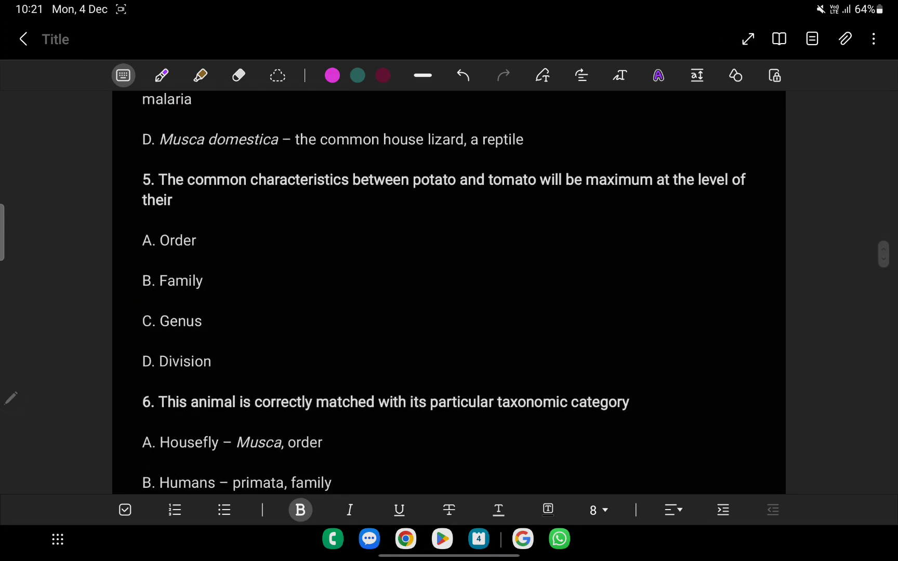
pyautogui.moveTo(197, 191); pyautogui.dragTo(311, 191)
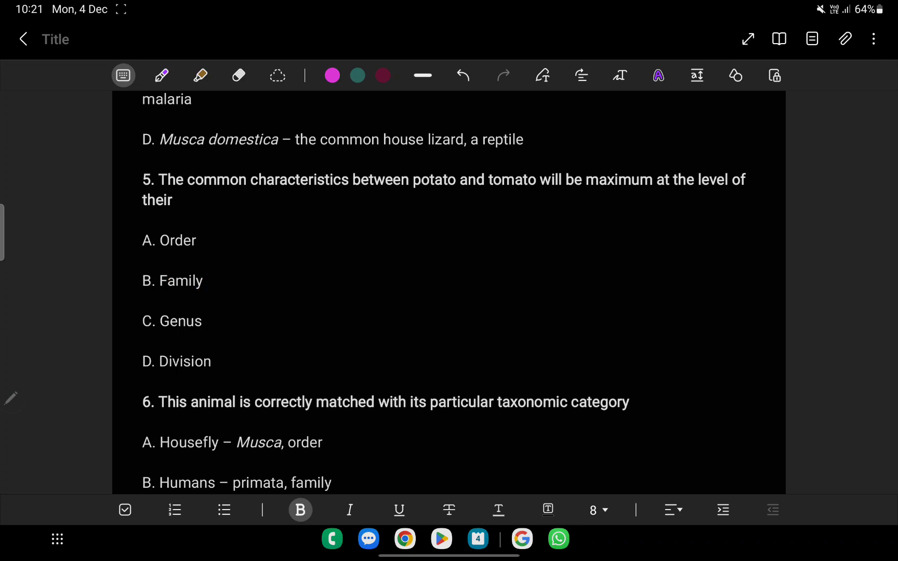
pyautogui.scroll(-3)
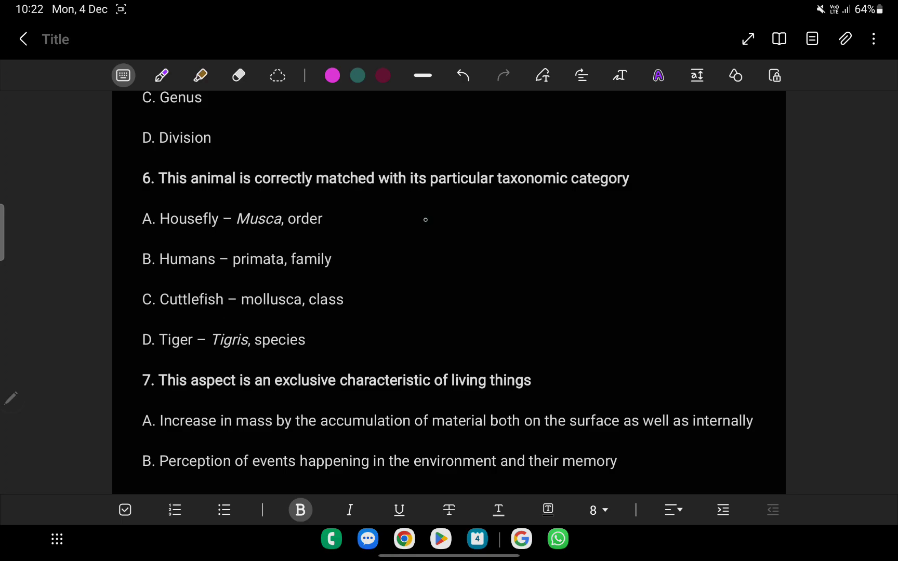
pyautogui.click(321, 218)
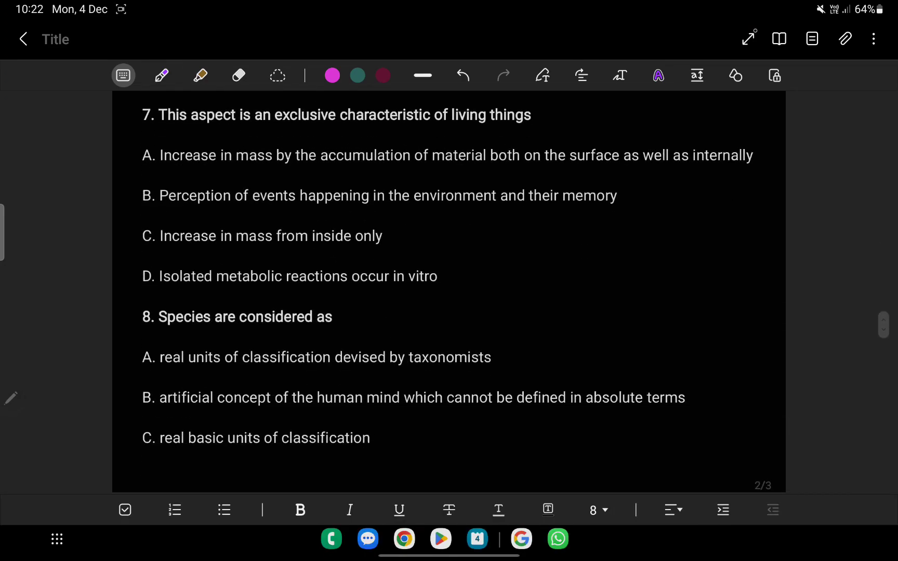
# Step: Underline the question 7 stem in red and tick option A
pyautogui.moveTo(231, 123); pyautogui.dragTo(375, 120)
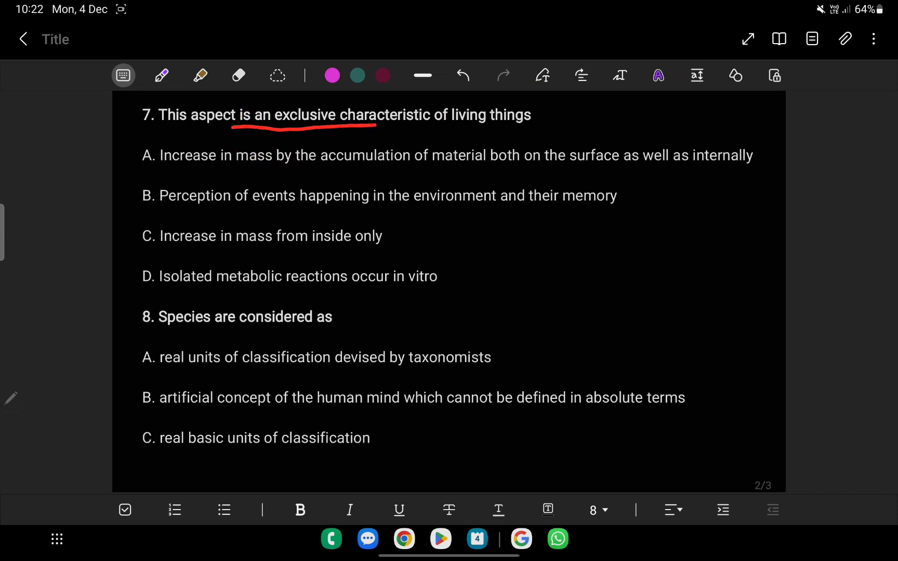
pyautogui.moveTo(372, 120); pyautogui.dragTo(579, 117)
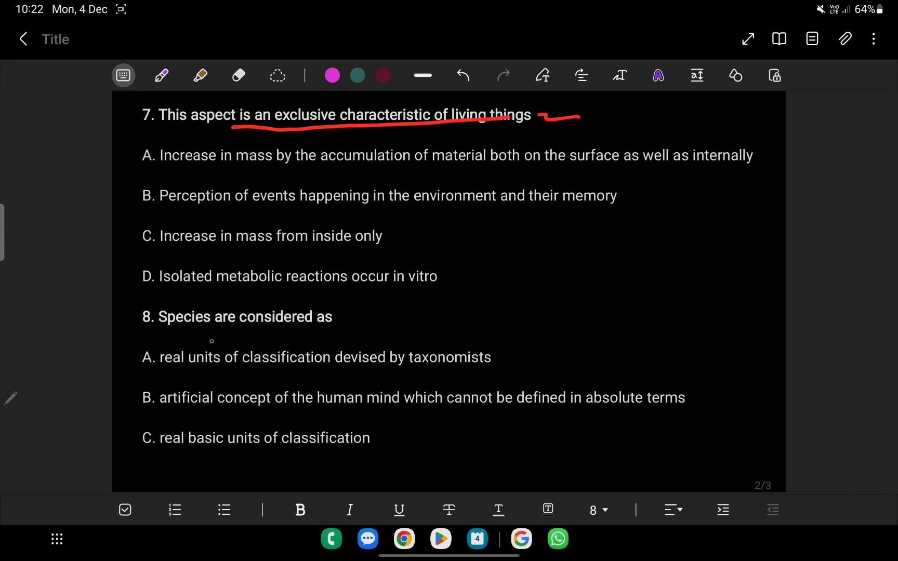
pyautogui.moveTo(58, 321); pyautogui.dragTo(75, 303)
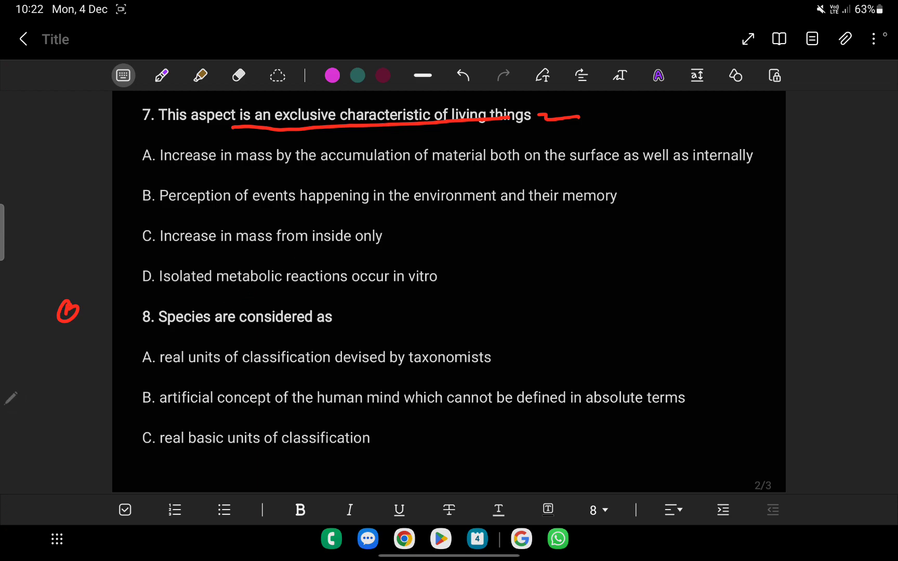
pyautogui.click(462, 75)
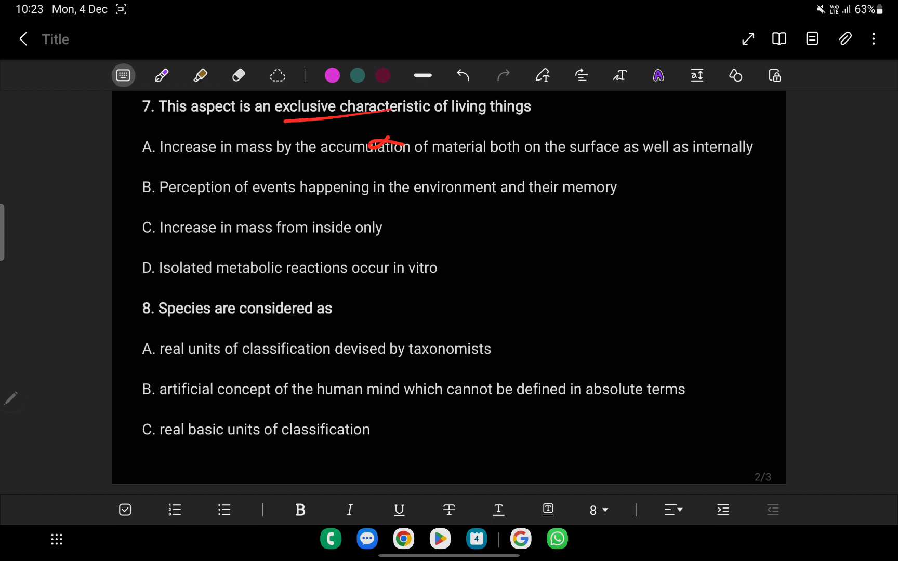
# Step: Underline option B's description and circle B as question 7's answer
pyautogui.moveTo(260, 201); pyautogui.dragTo(492, 184)
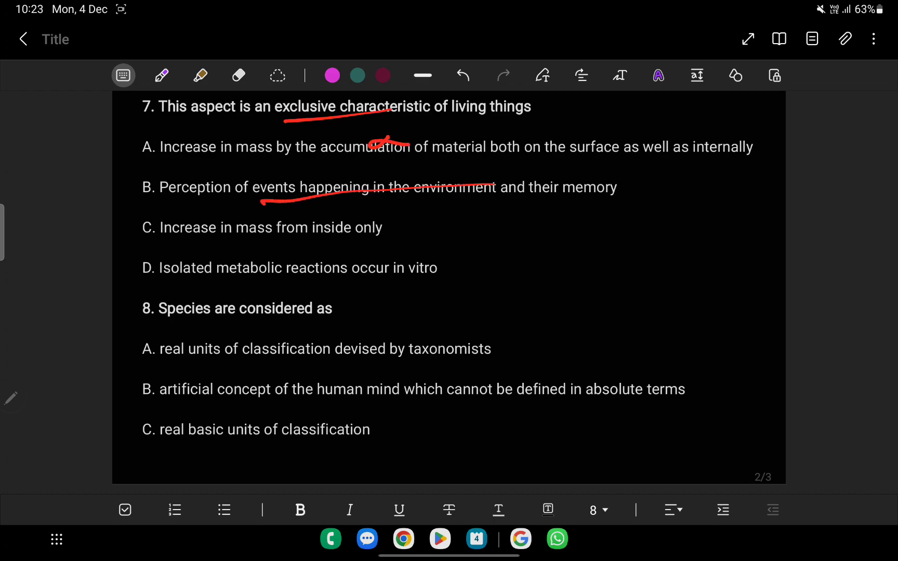
pyautogui.moveTo(132, 189); pyautogui.dragTo(641, 171)
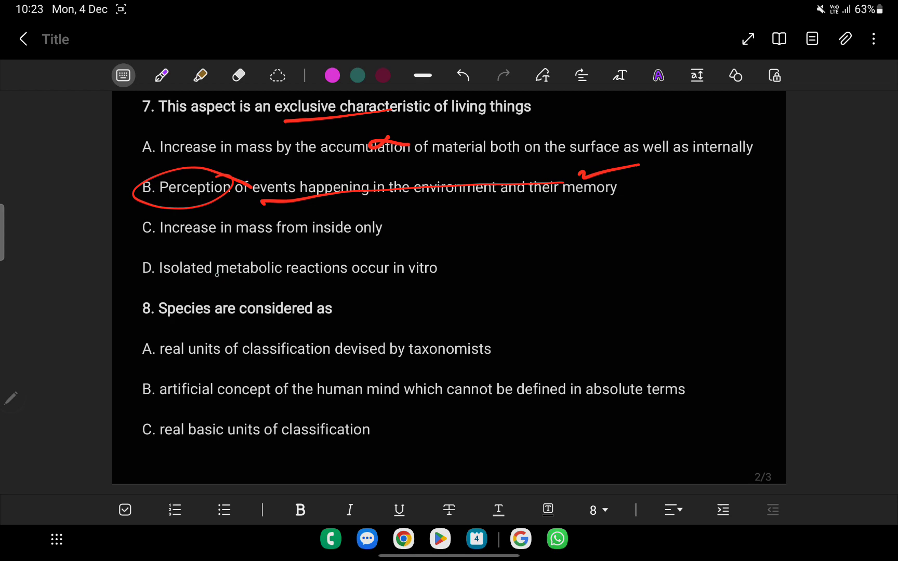
pyautogui.moveTo(163, 239); pyautogui.dragTo(246, 243)
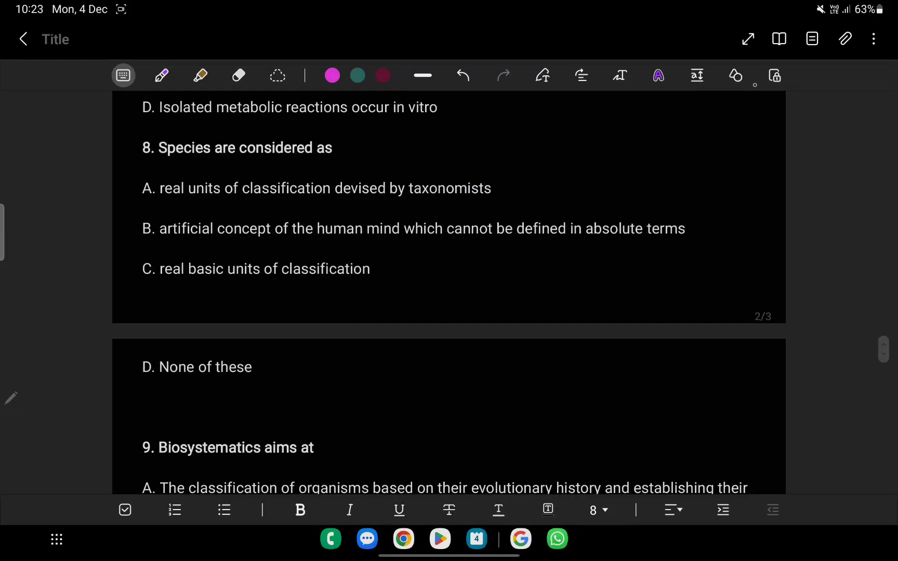
# Step: Underline question 9's options A, B and C in red and circle option A as the answer
pyautogui.moveTo(160, 272); pyautogui.dragTo(427, 242)
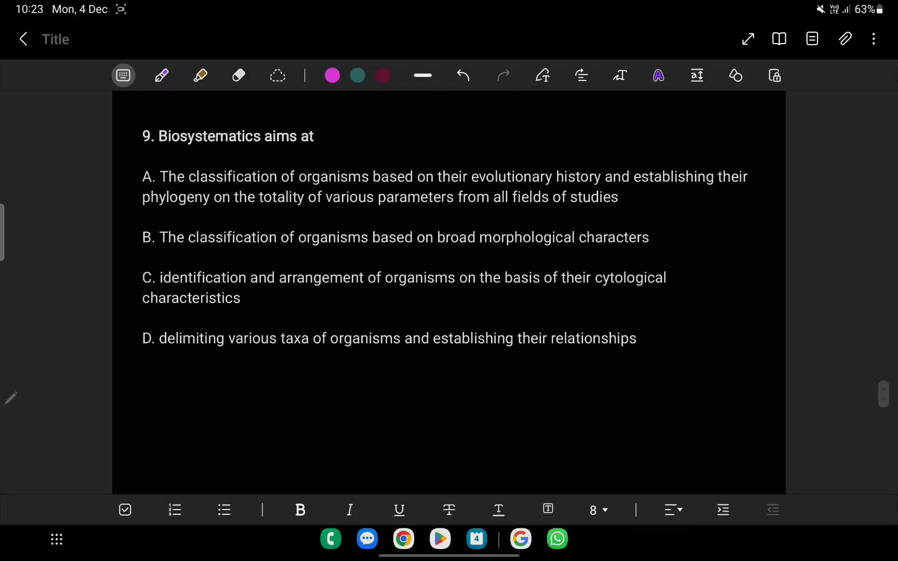
pyautogui.moveTo(183, 183); pyautogui.dragTo(204, 169)
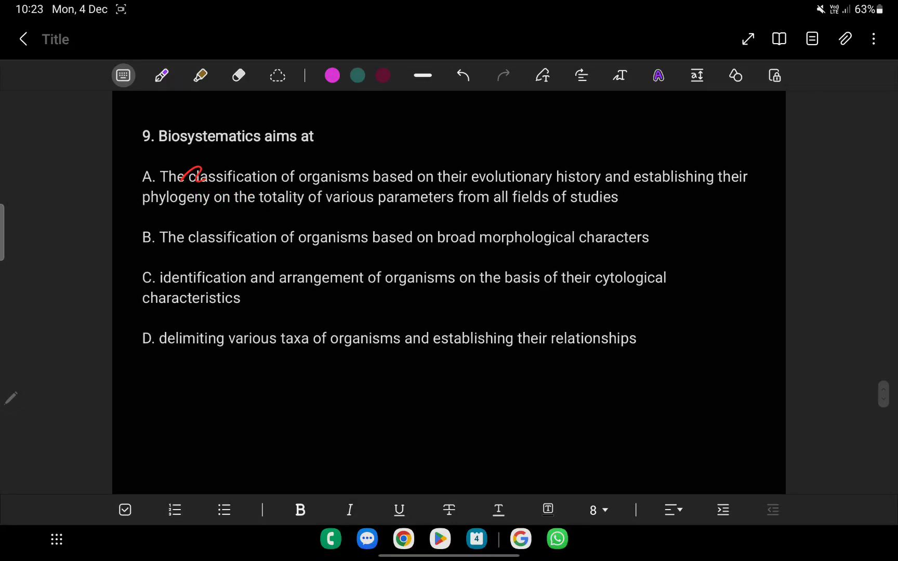
pyautogui.moveTo(172, 183); pyautogui.dragTo(581, 182)
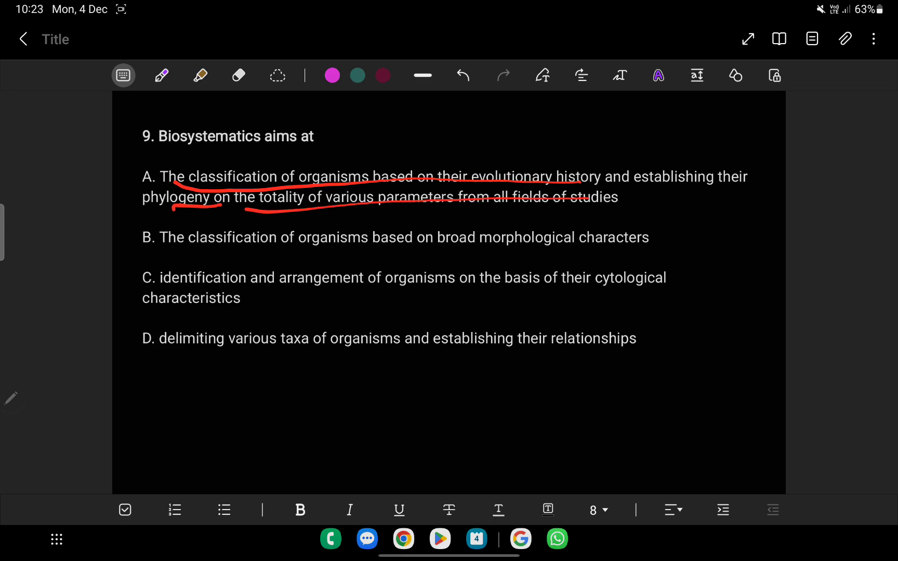
pyautogui.moveTo(218, 251); pyautogui.dragTo(602, 240)
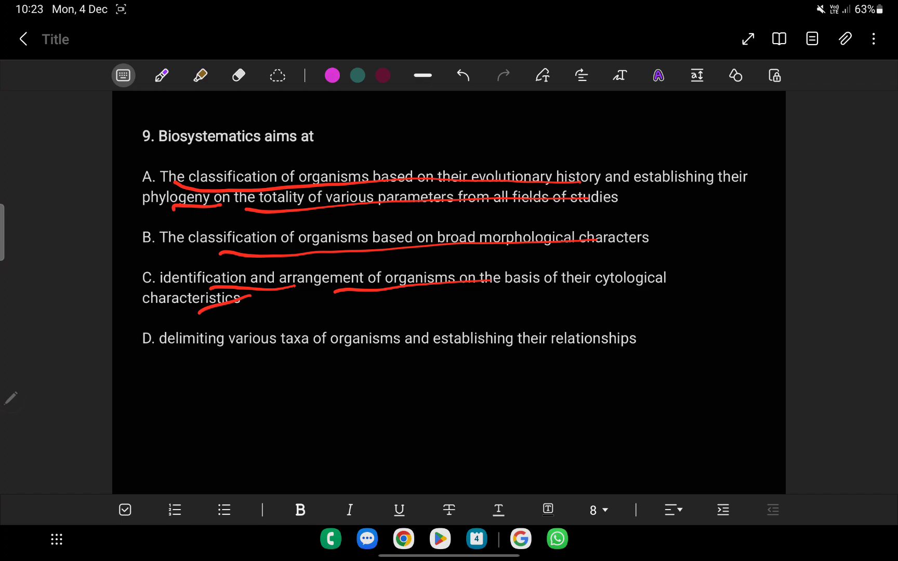
pyautogui.moveTo(160, 147); pyautogui.dragTo(120, 195)
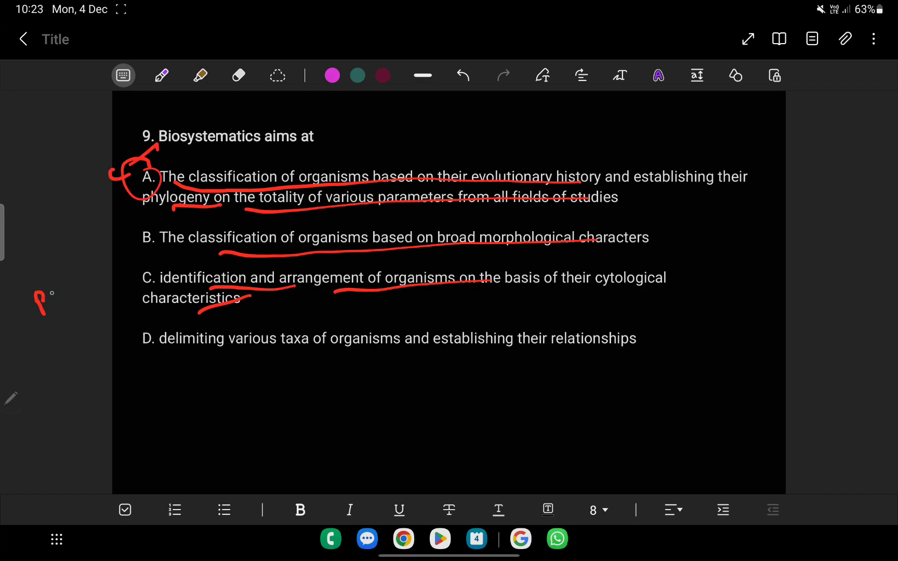